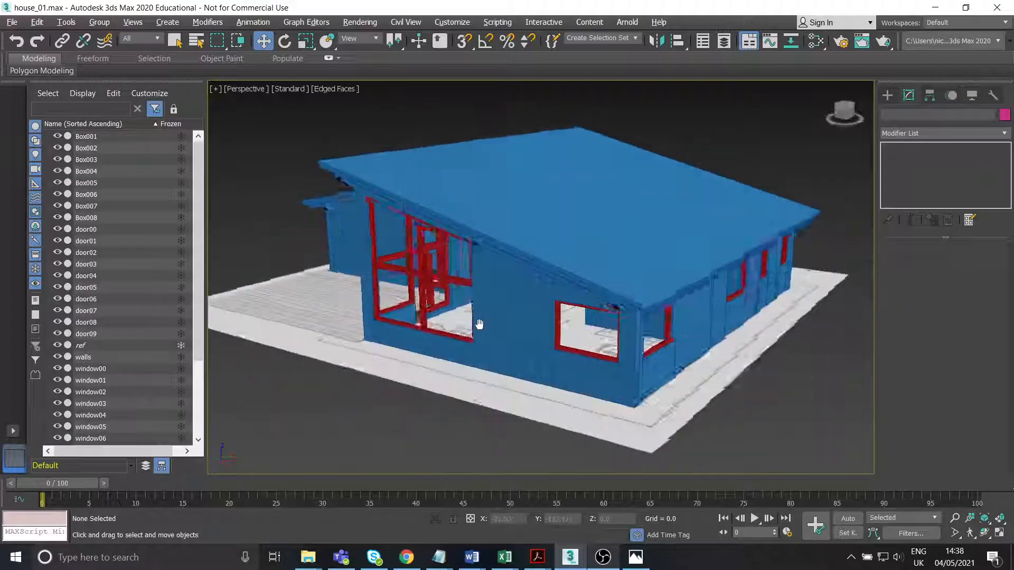
- Orbit around the house model to study the deck area in front
drag(479, 324, 590, 321)
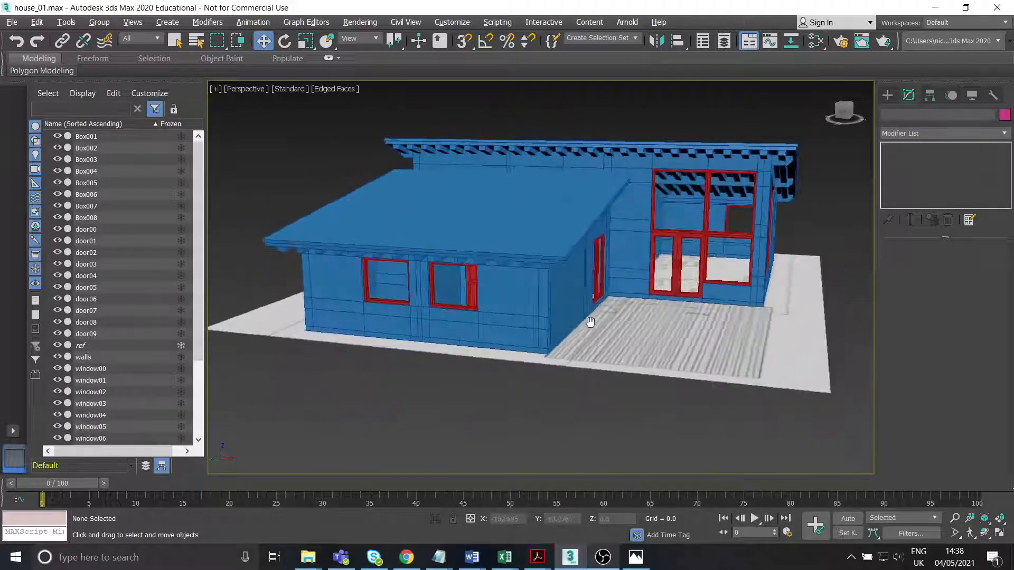
drag(589, 321, 513, 334)
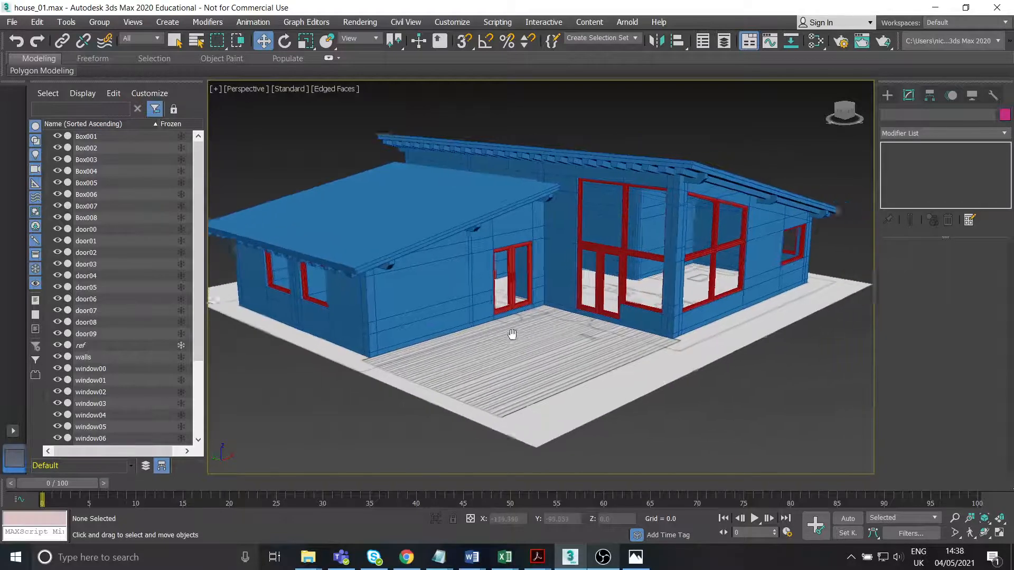
drag(513, 335, 615, 344)
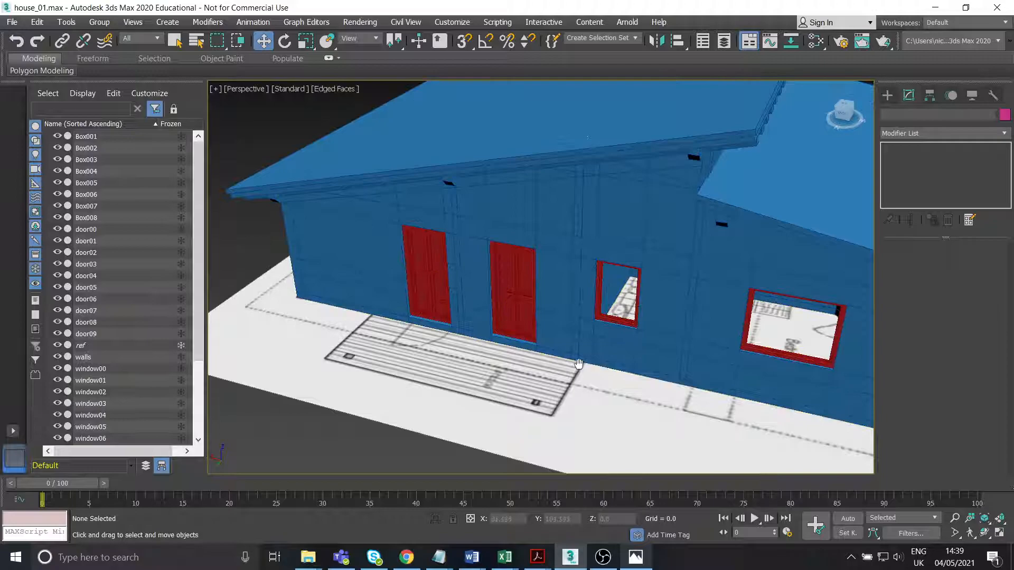
drag(577, 363, 509, 324)
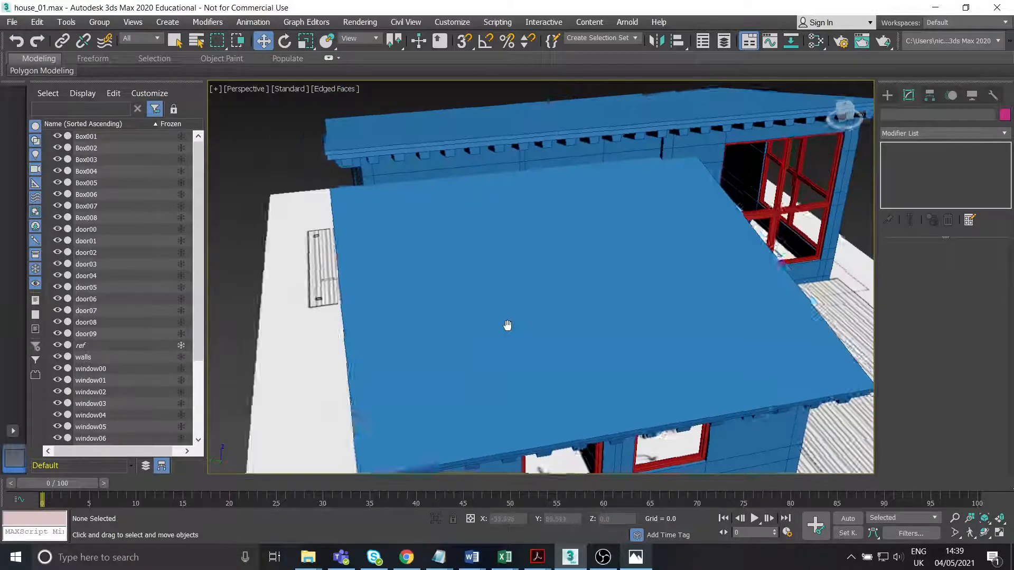
drag(508, 324, 641, 350)
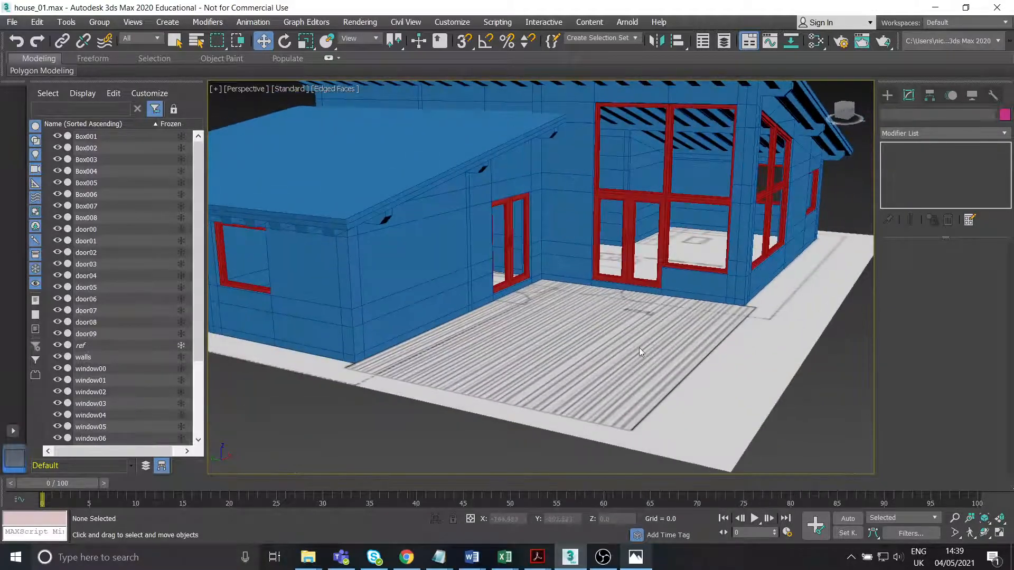
drag(640, 351, 811, 330)
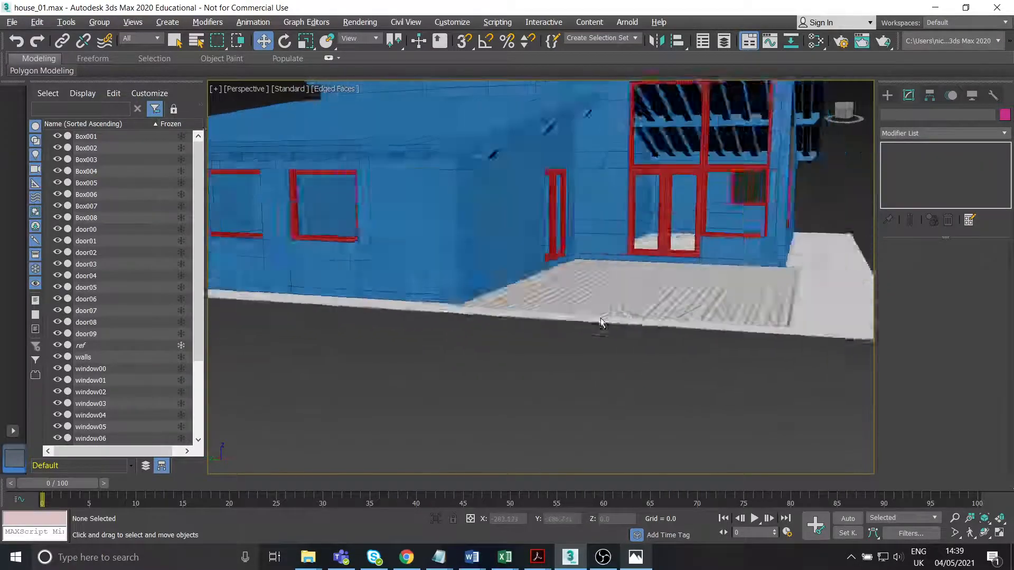
drag(600, 322, 684, 330)
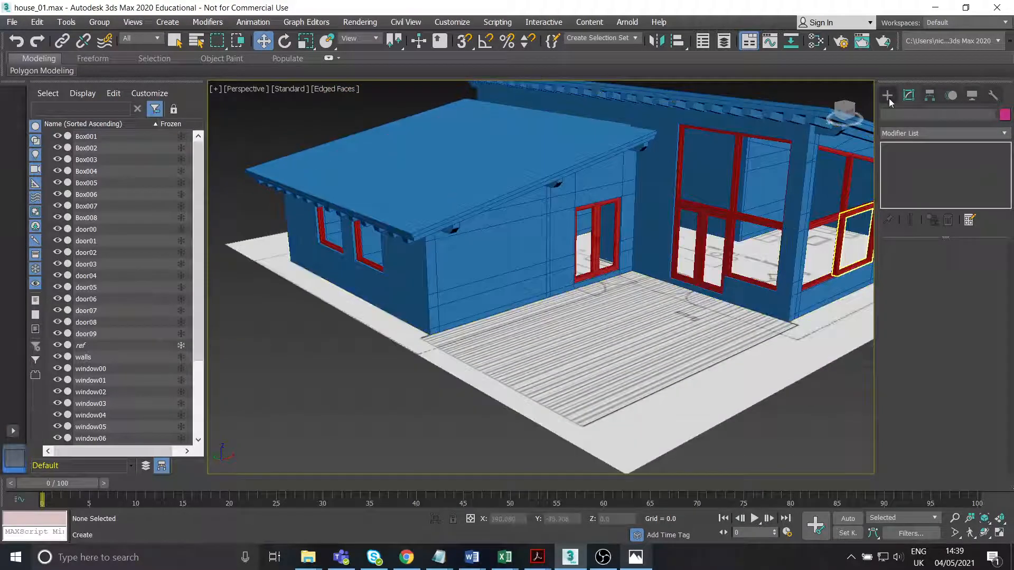
- Draw a thin Standard Primitives box (Box009) over the deck and view it in the maximized Perspective
click(889, 95)
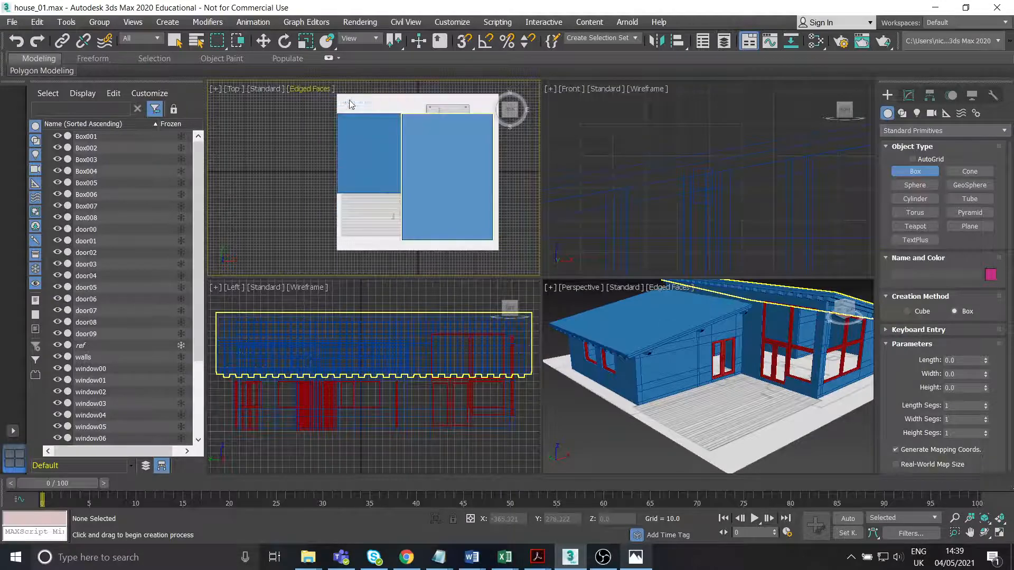
click(264, 88)
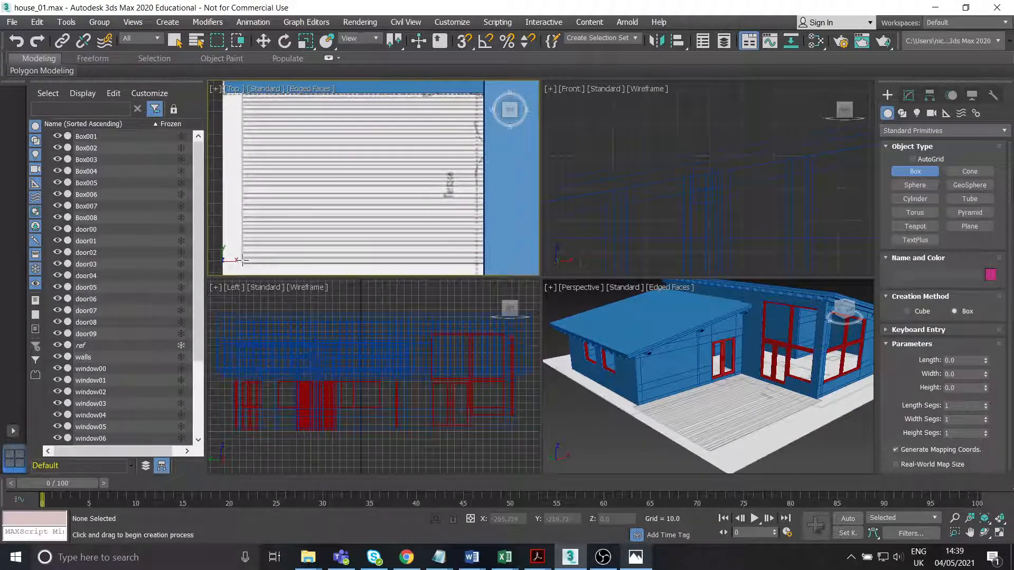
drag(235, 229, 284, 261)
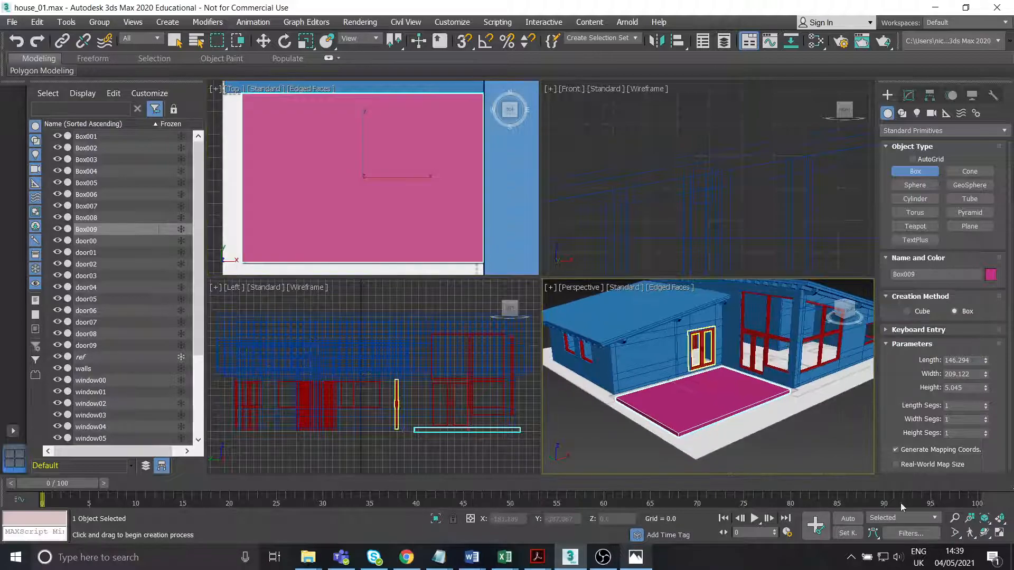
key(Alt+w)
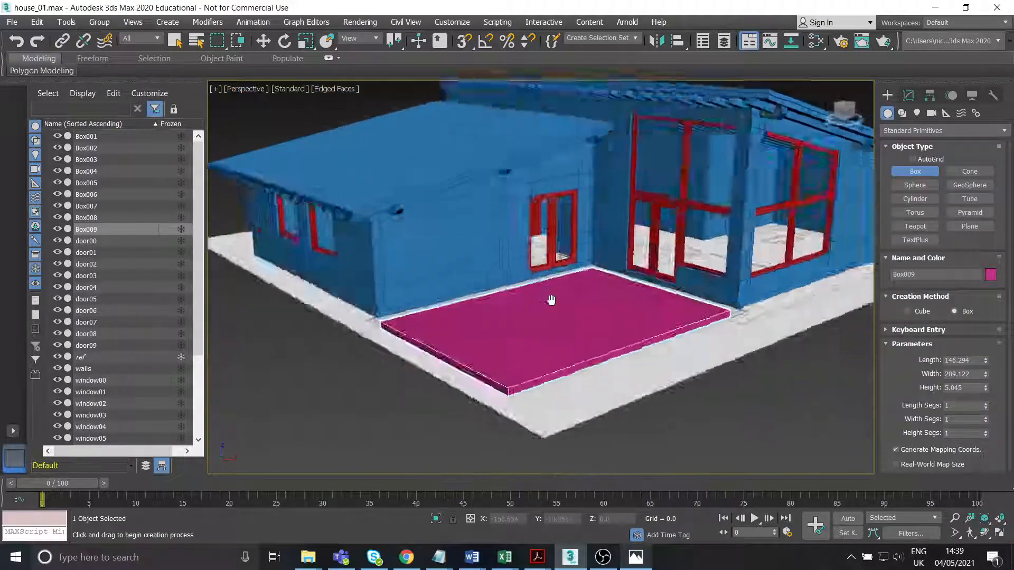
drag(552, 299, 469, 336)
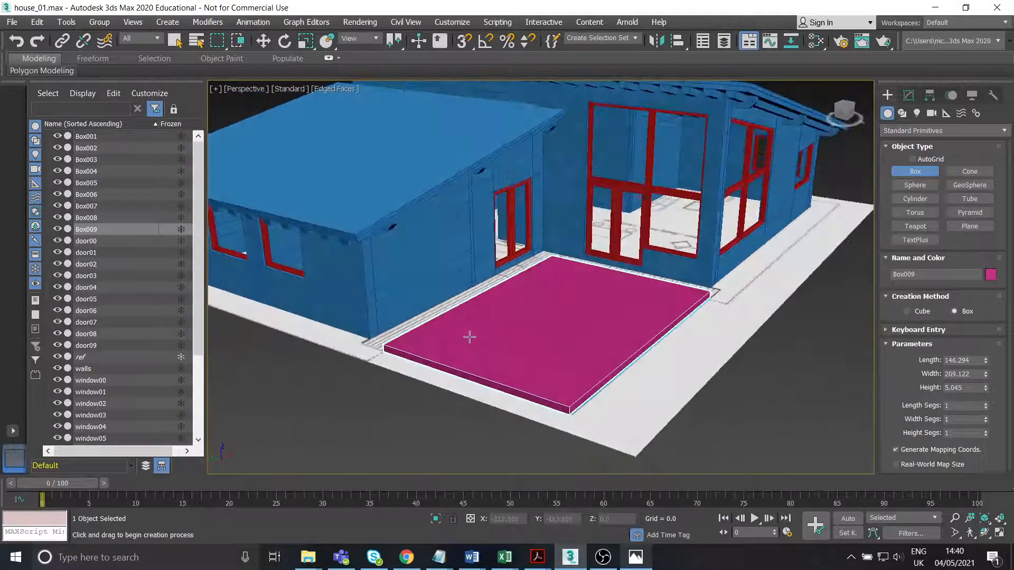
- Convert Box009 to an editable poly and move its side and top faces to fit the deck
right_click(469, 336)
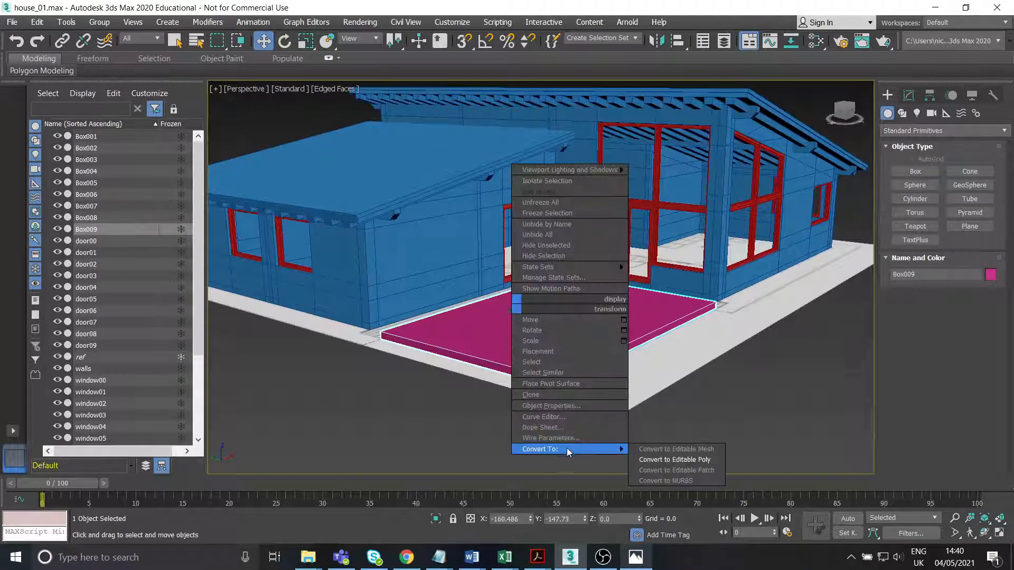
mouse_move(675, 449)
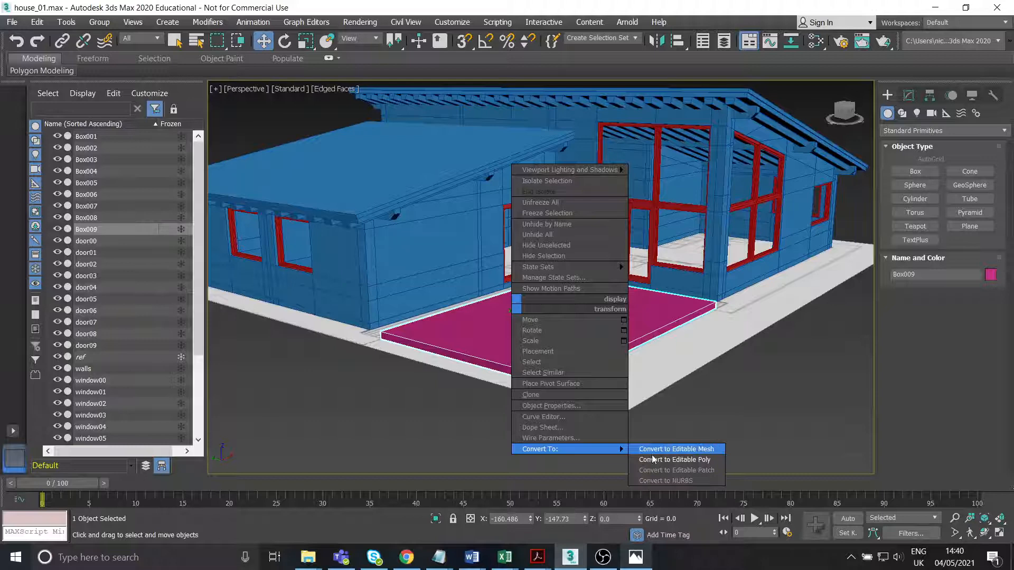
click(675, 459)
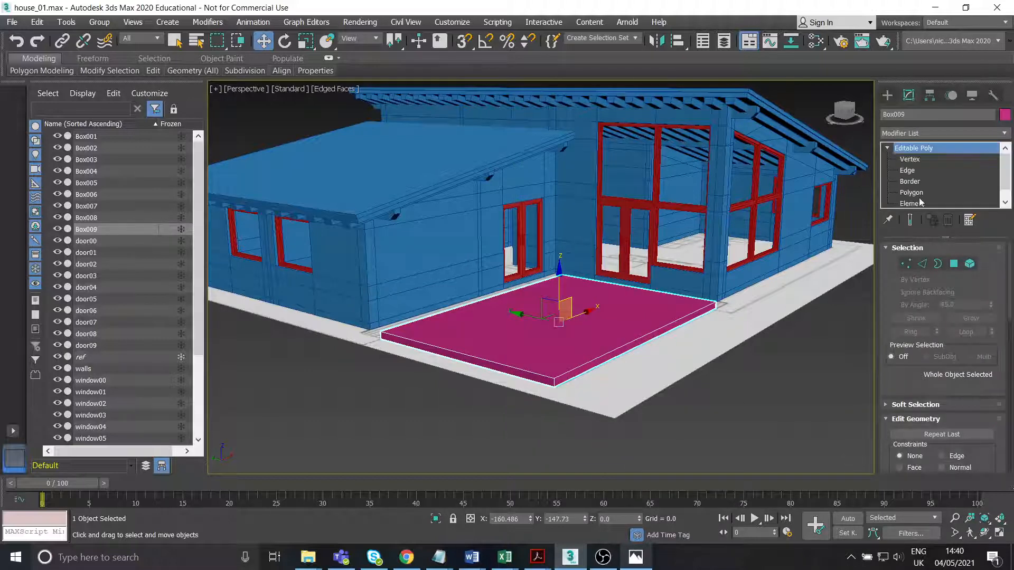
click(911, 192)
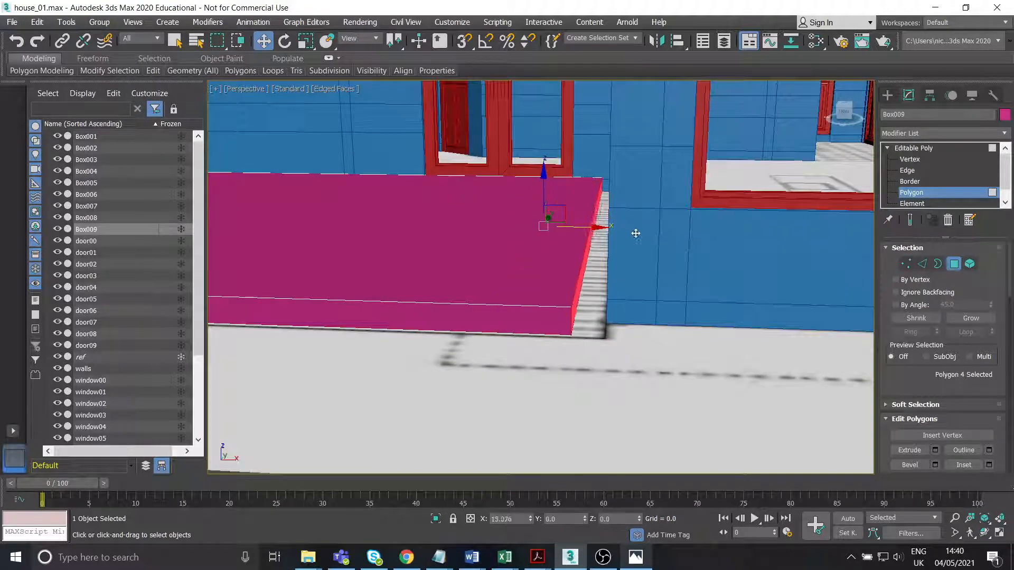
drag(636, 234, 602, 258)
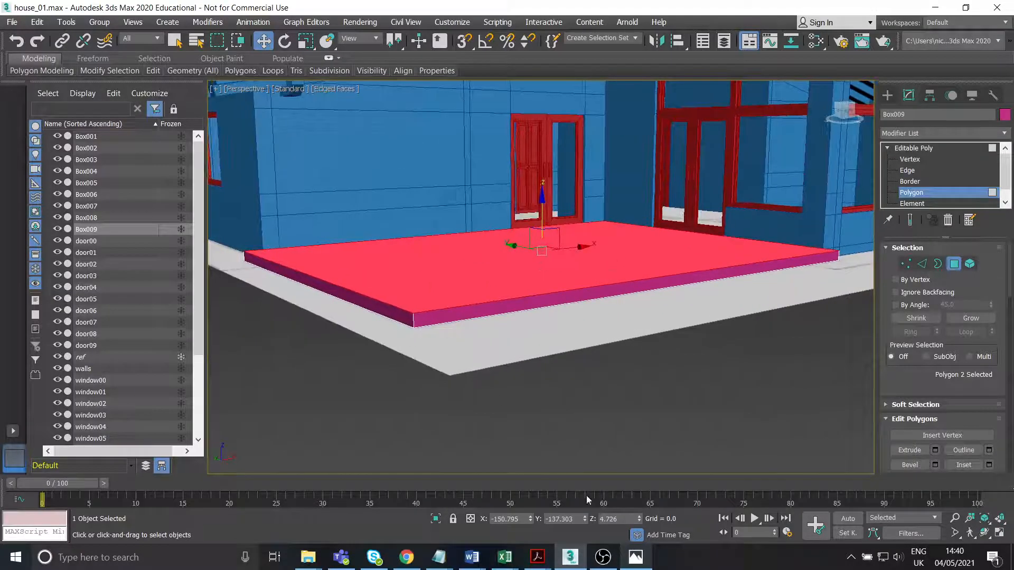
click(635, 557)
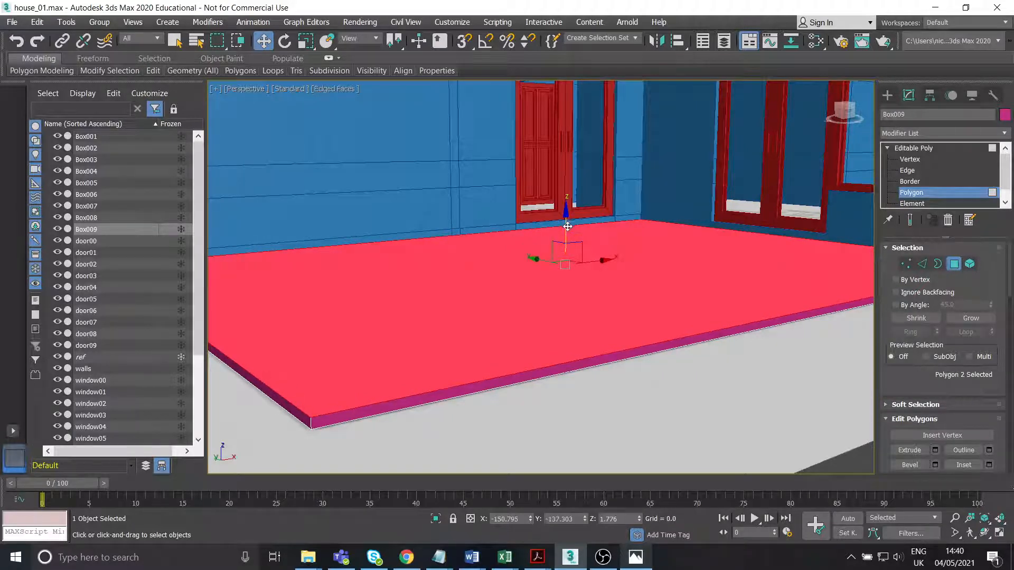
- Inset Box009's top face to leave a border rim around its edge
click(909, 170)
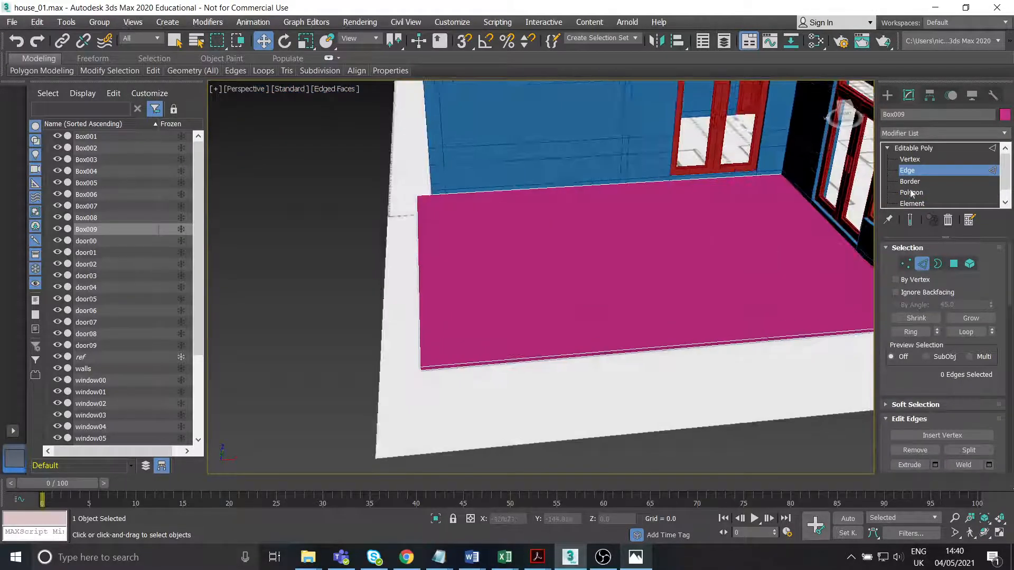
click(912, 193)
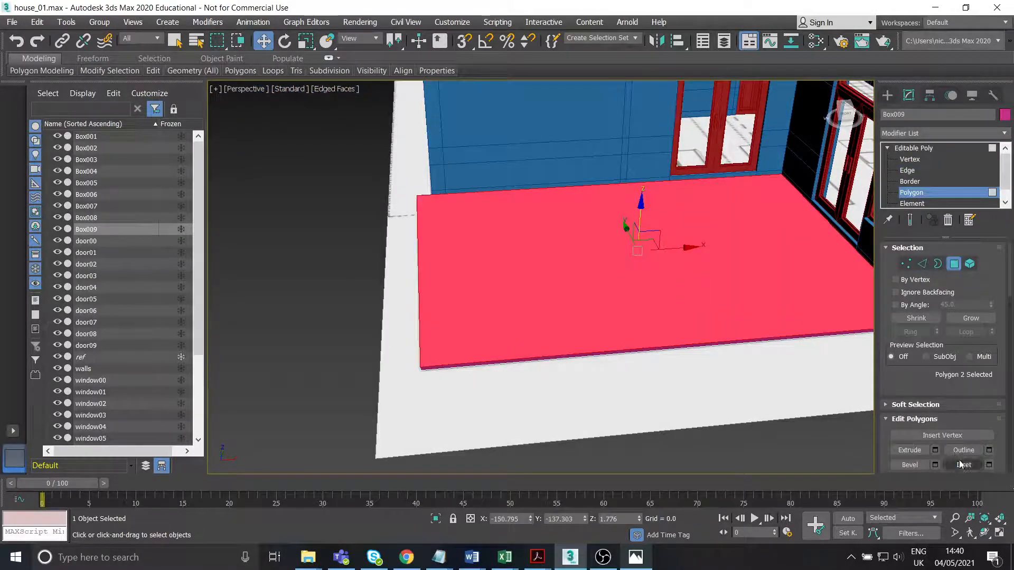
click(963, 465)
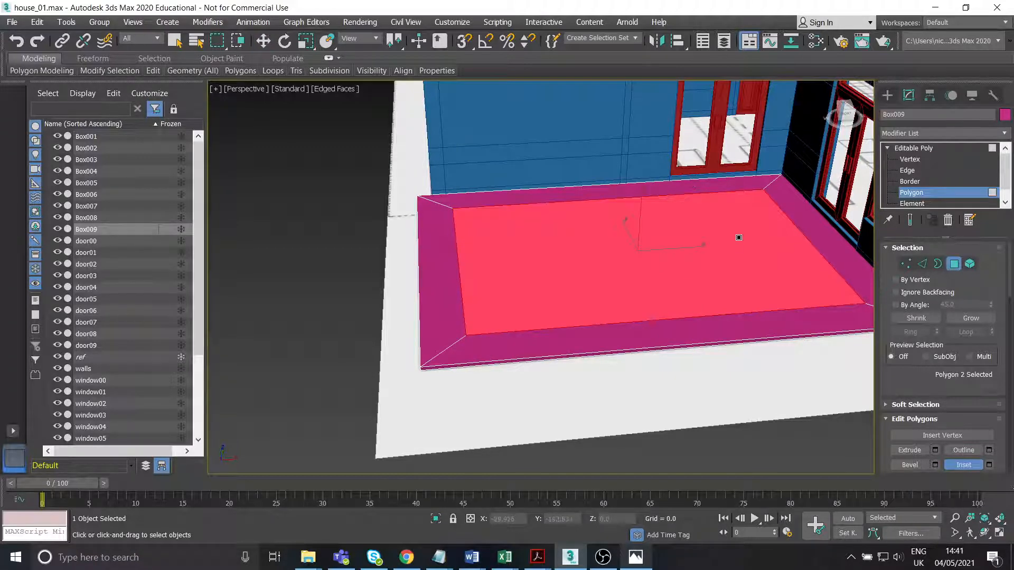
click(908, 170)
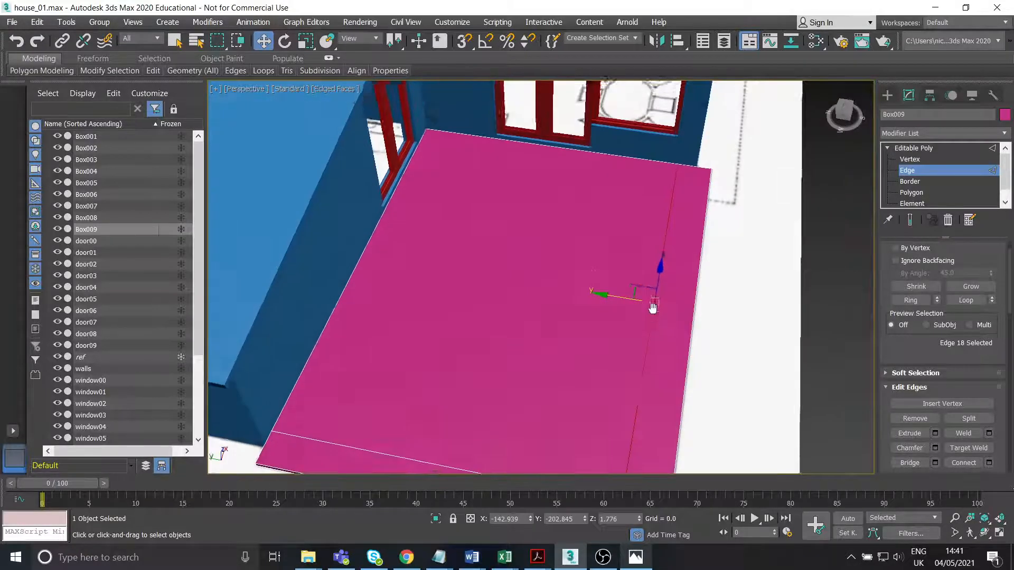
- Reselect the slab's polygons and bring up the house reference photo
scroll(up, 3)
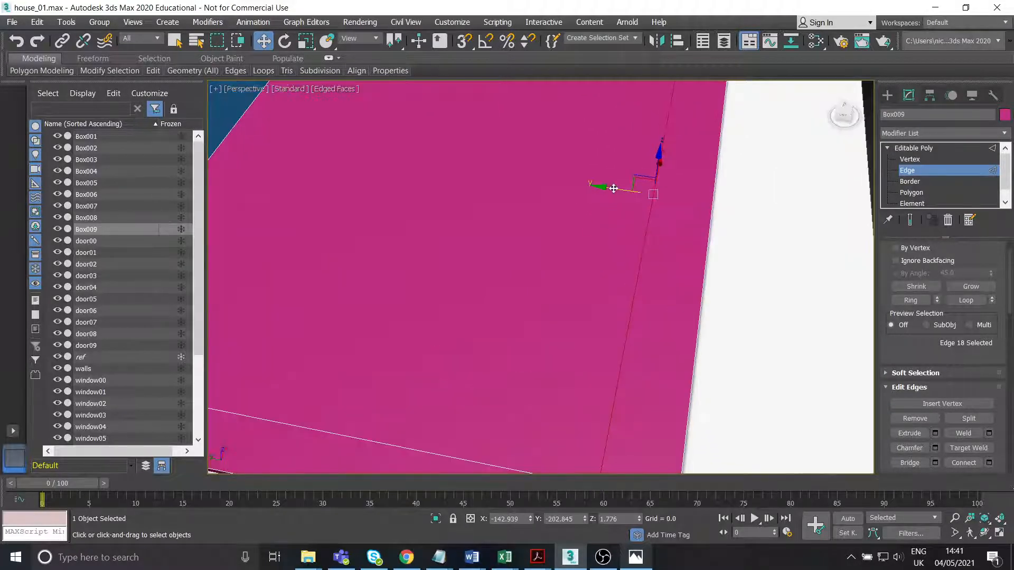
drag(612, 188, 595, 248)
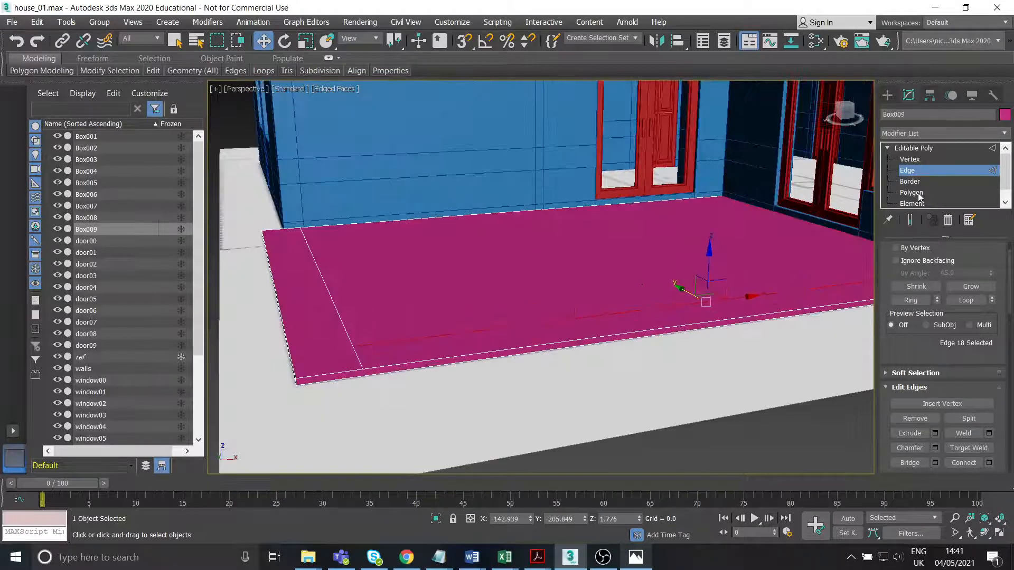
click(911, 193)
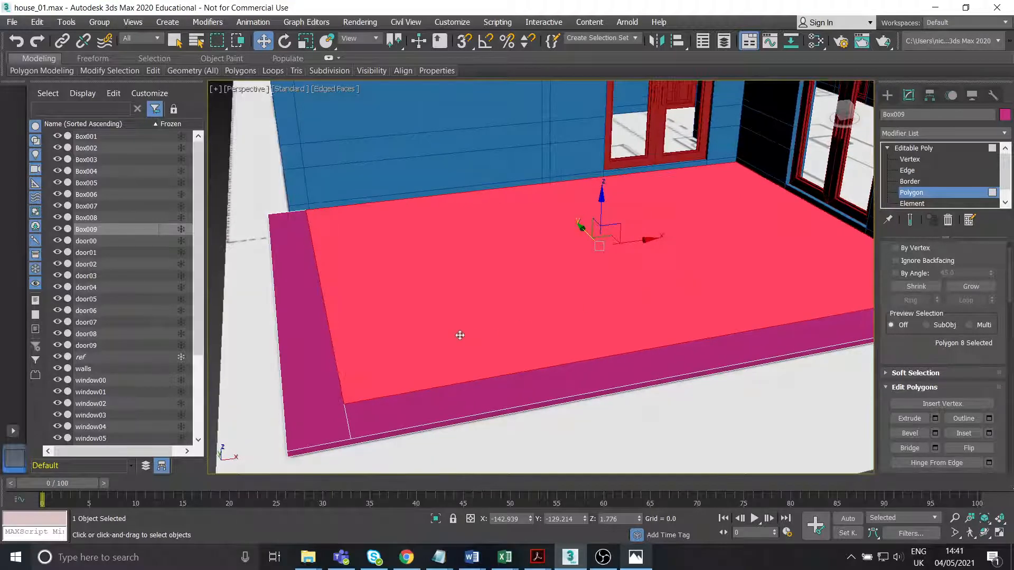
click(635, 556)
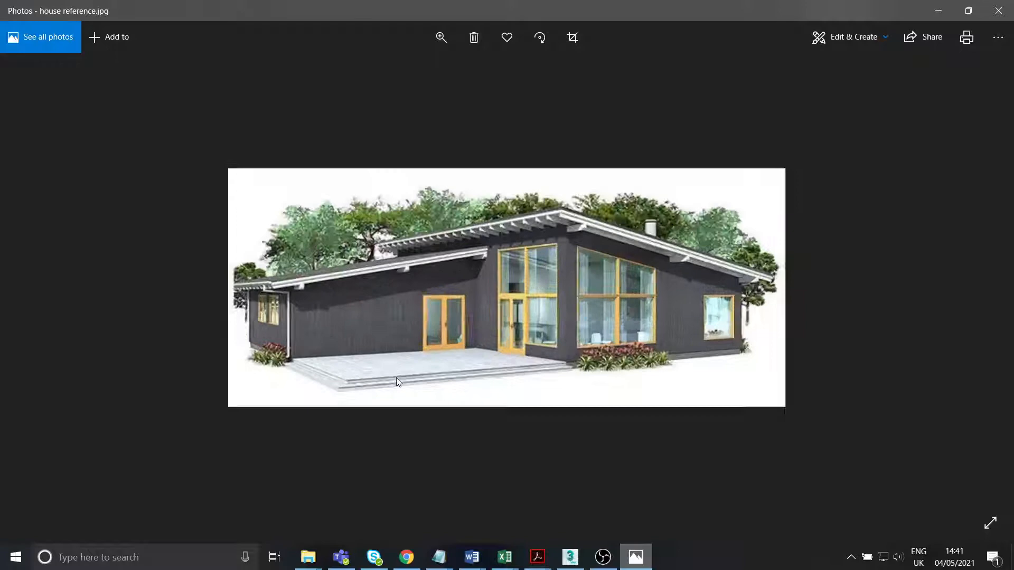
- Enlarge the house reference photo to see the deck's stepped edge
click(440, 37)
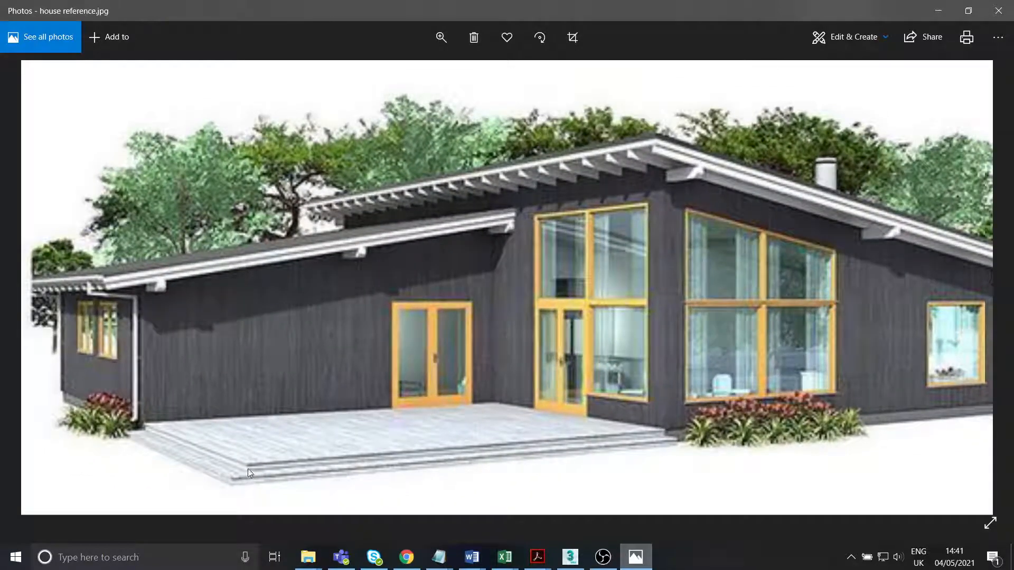
mouse_move(177, 437)
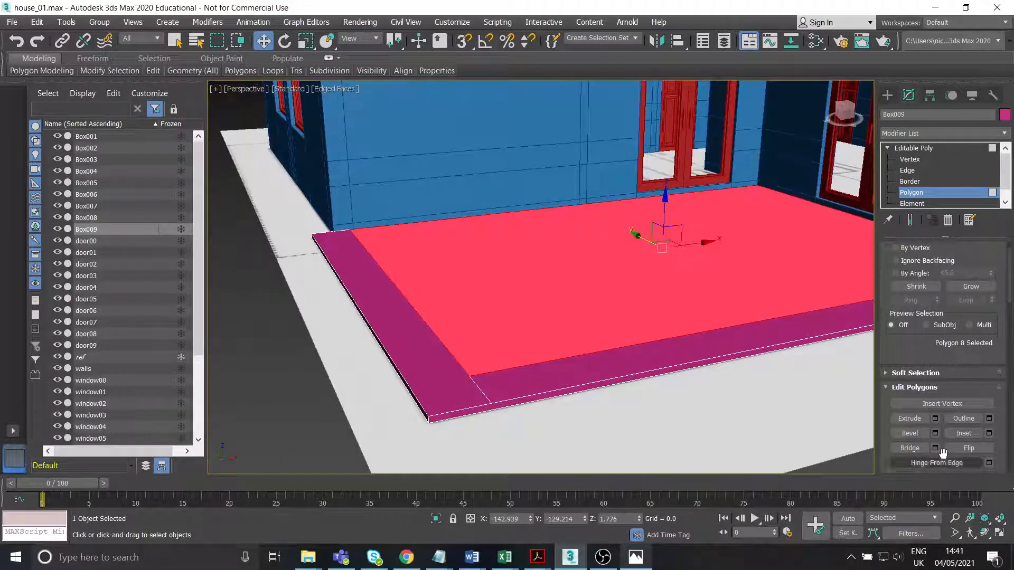
- Bevel the slab's selected top polygons to give the deck a sloped, stepped edge
click(388, 323)
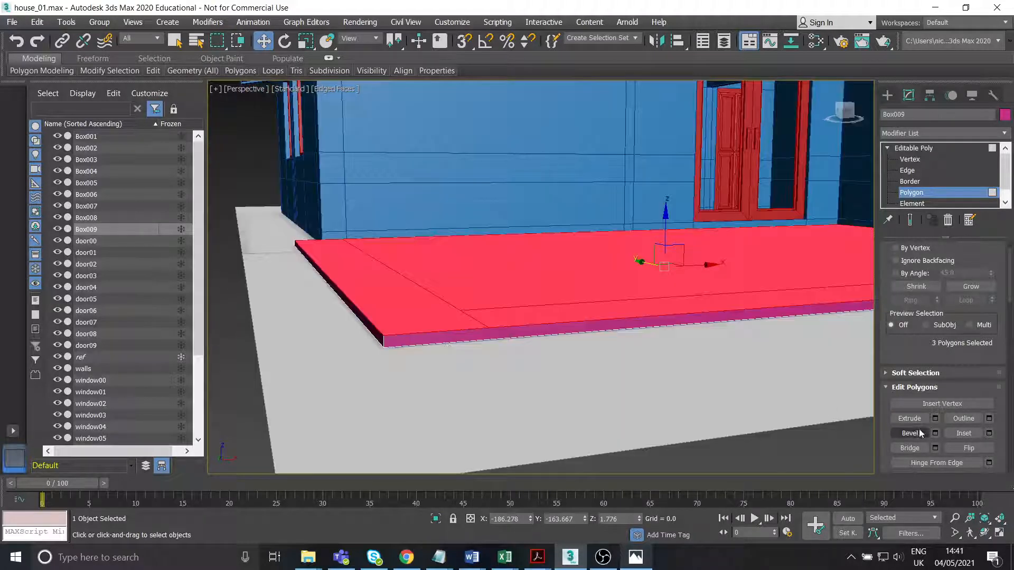
click(910, 418)
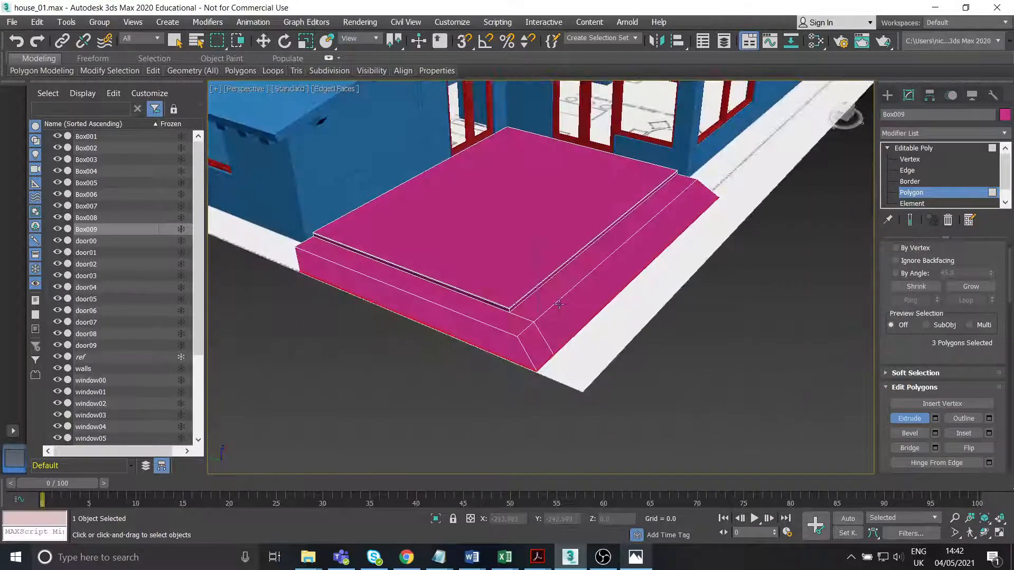
- Extrude the rim faces with a set height, then extrude two more faces for another step tier
click(936, 418)
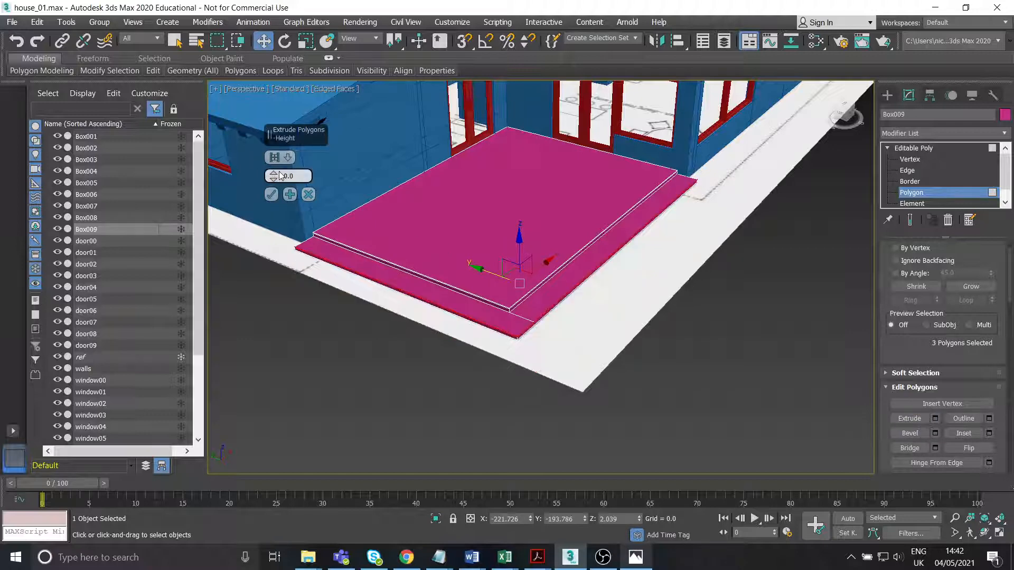
click(275, 157)
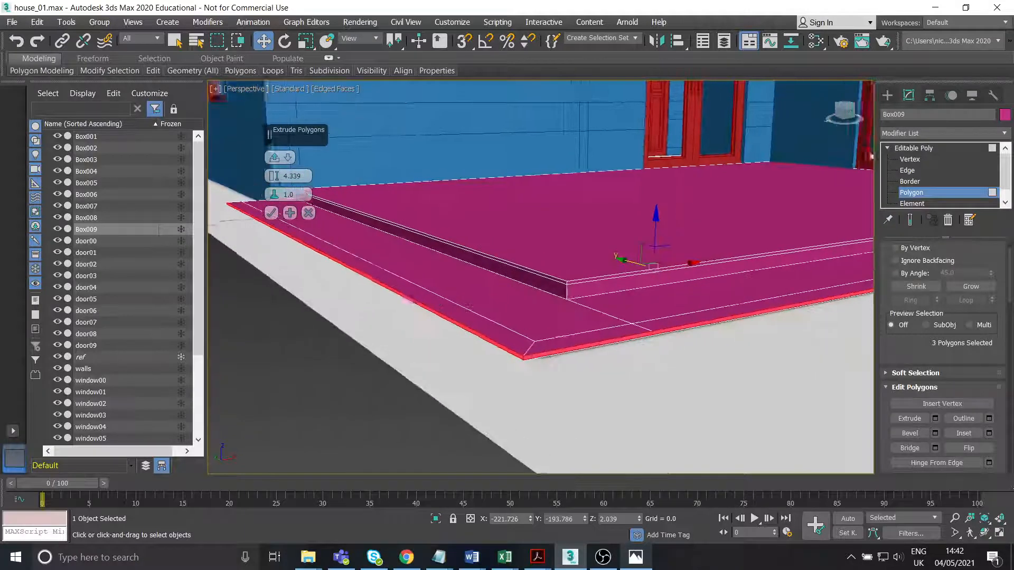
drag(291, 175, 292, 194)
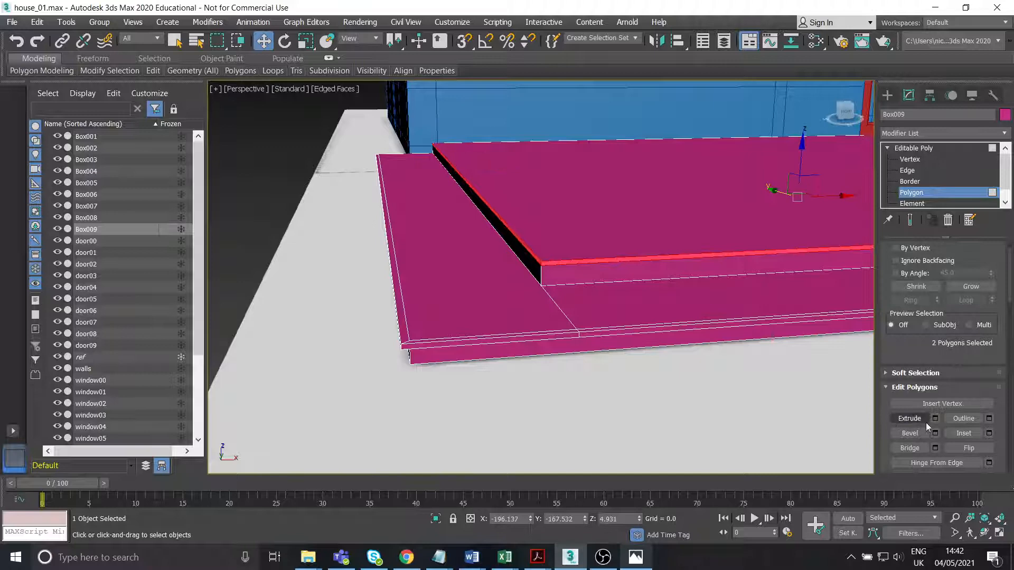
click(910, 418)
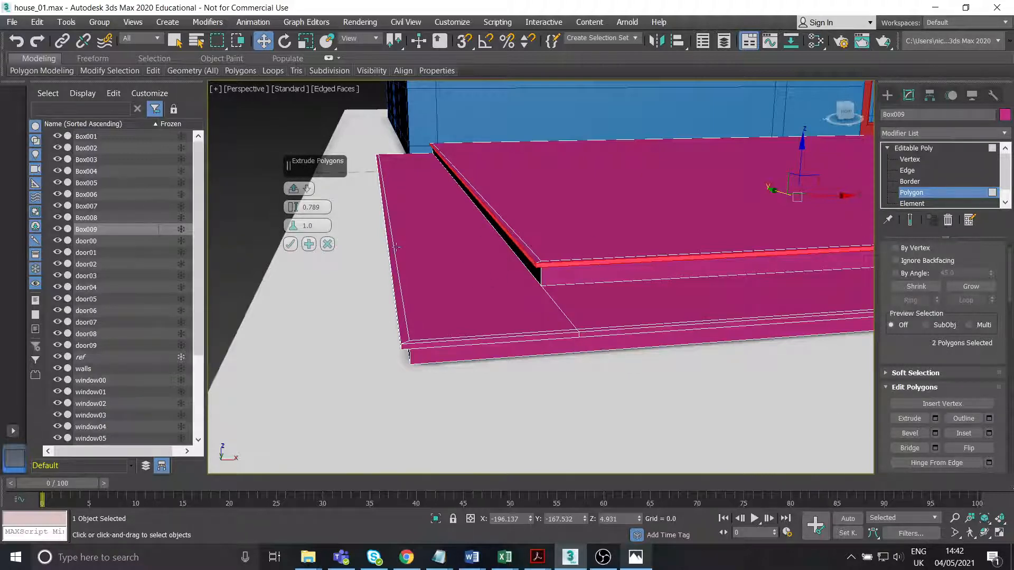
mouse_move(477, 228)
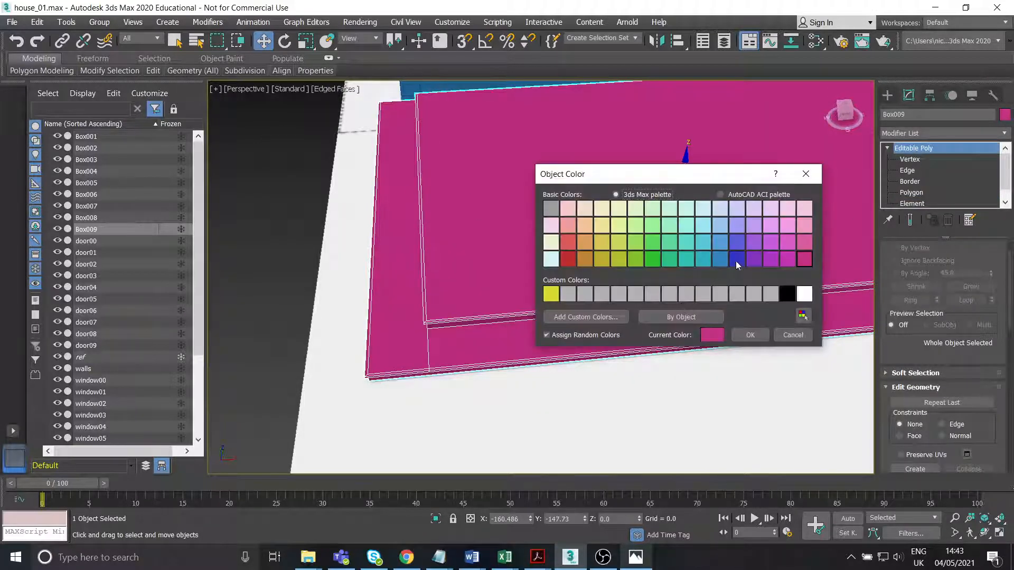
- Set Box009's object colour to the house's blue swatch
click(750, 335)
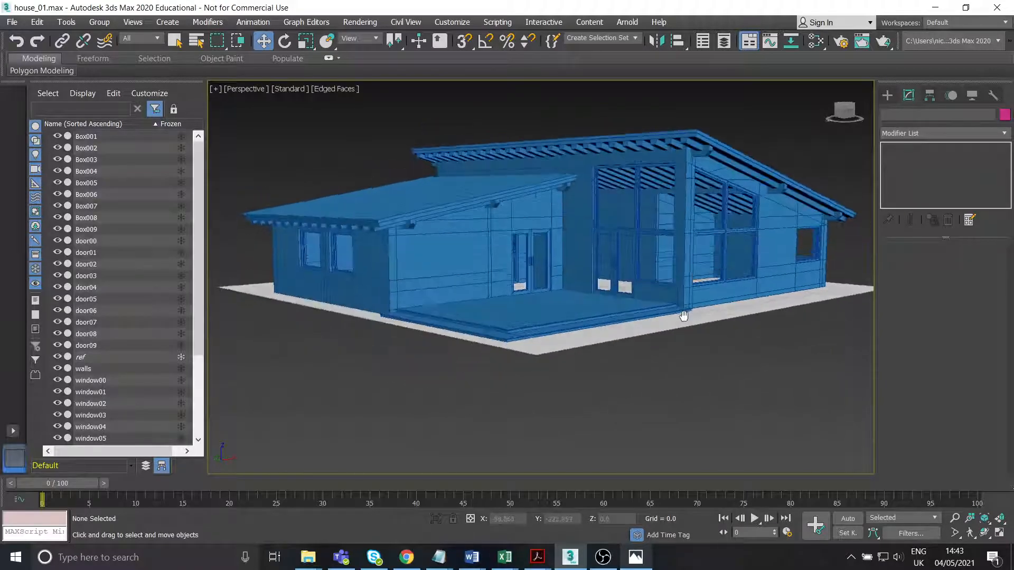
- Orbit and zoom around the window and door openings, ending close on a window sill
drag(684, 316, 545, 312)
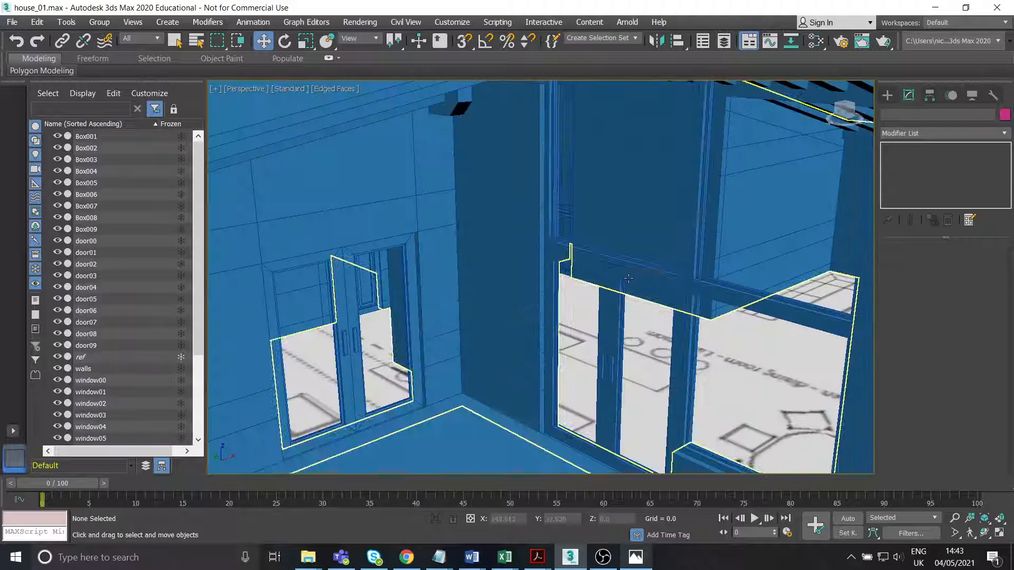
drag(627, 278, 614, 281)
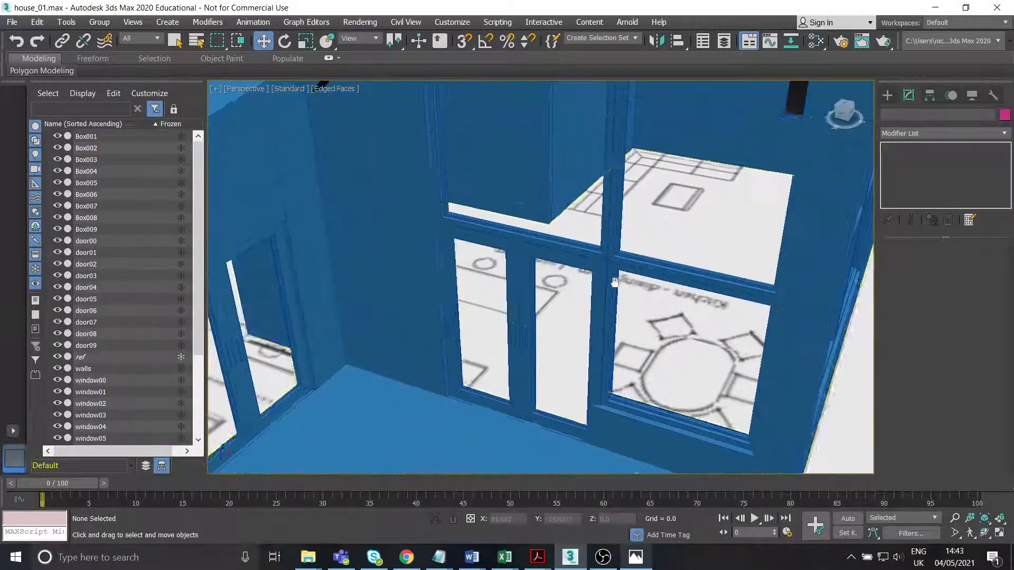
drag(615, 281, 536, 276)
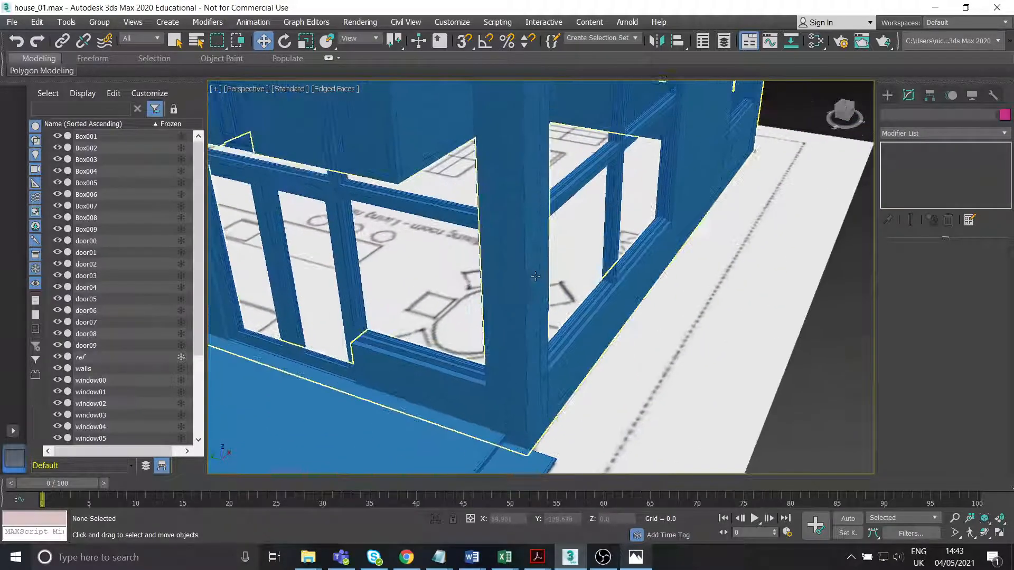
drag(530, 278, 524, 284)
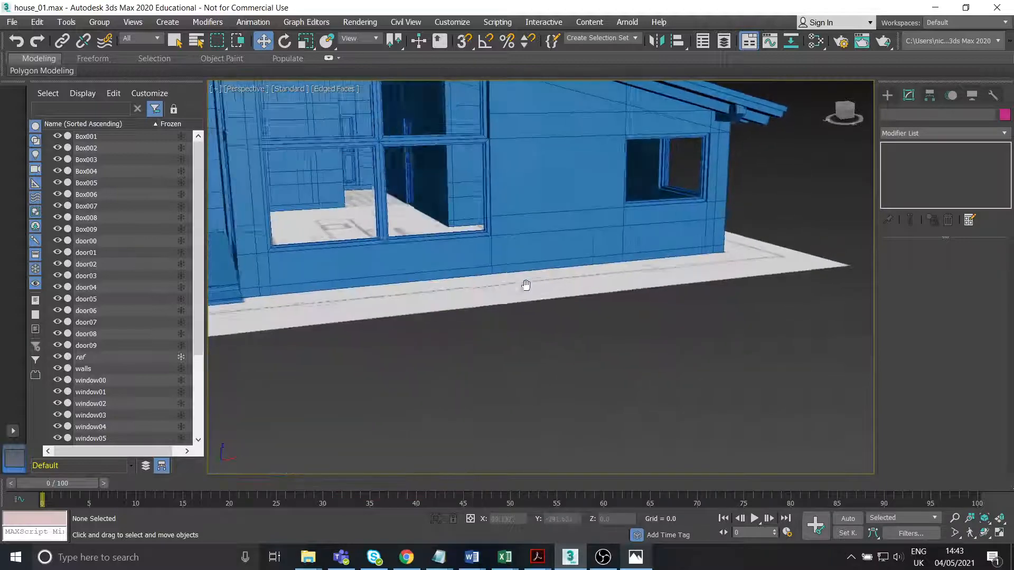
drag(526, 285, 515, 296)
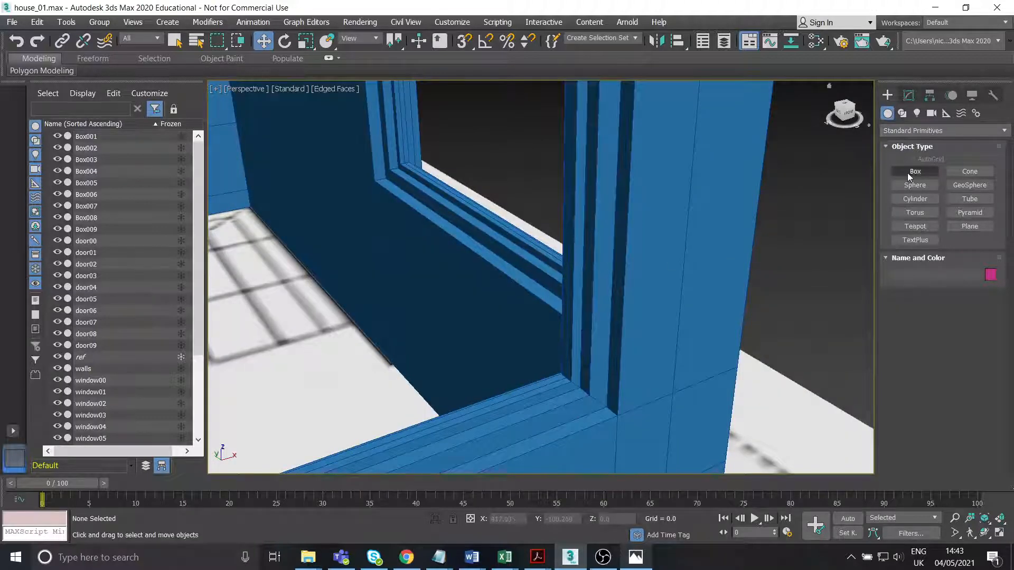
- Draw a small box (Box010) on the window sill and convert it to an editable poly
click(915, 171)
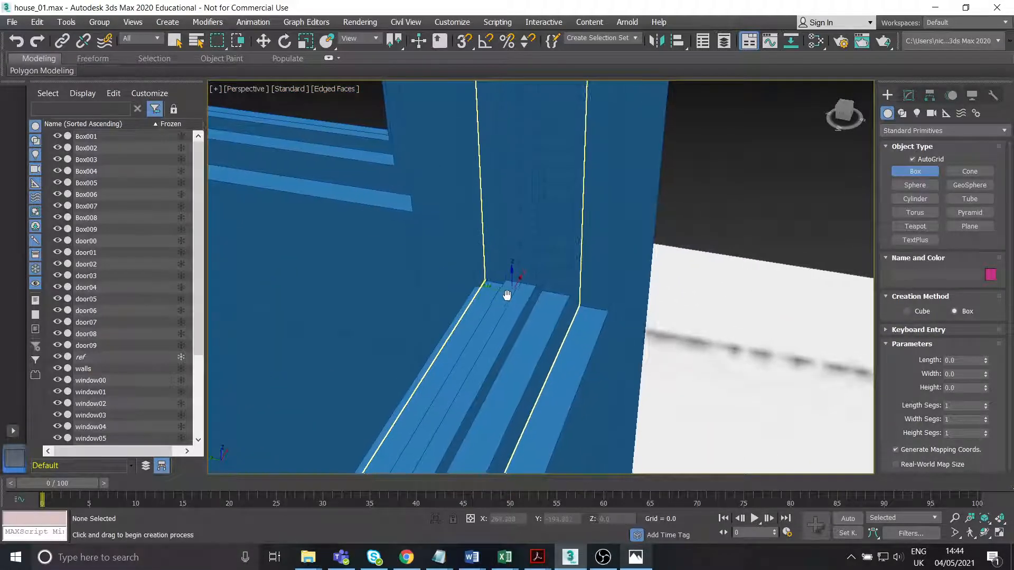
drag(485, 286, 513, 299)
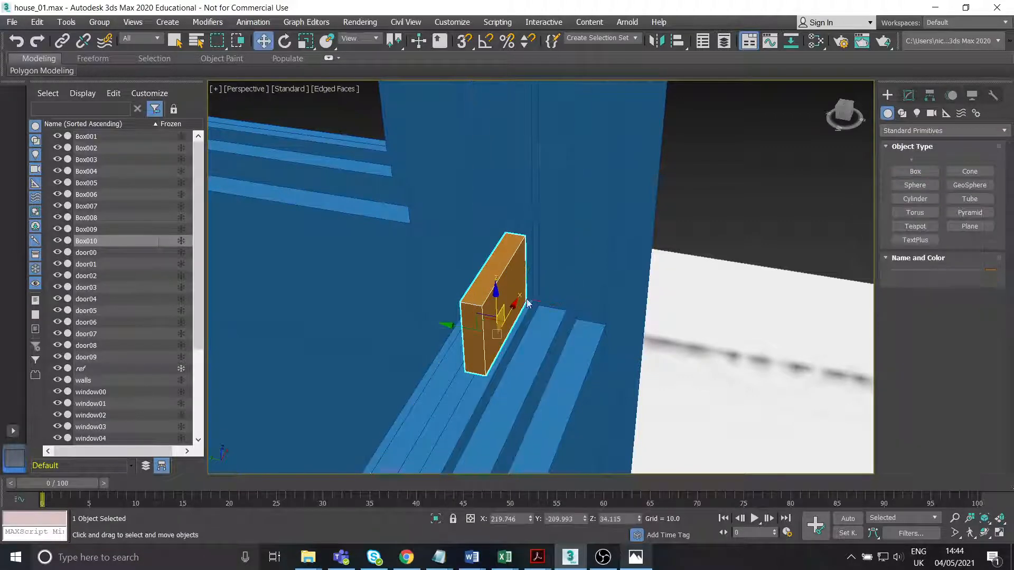
right_click(527, 303)
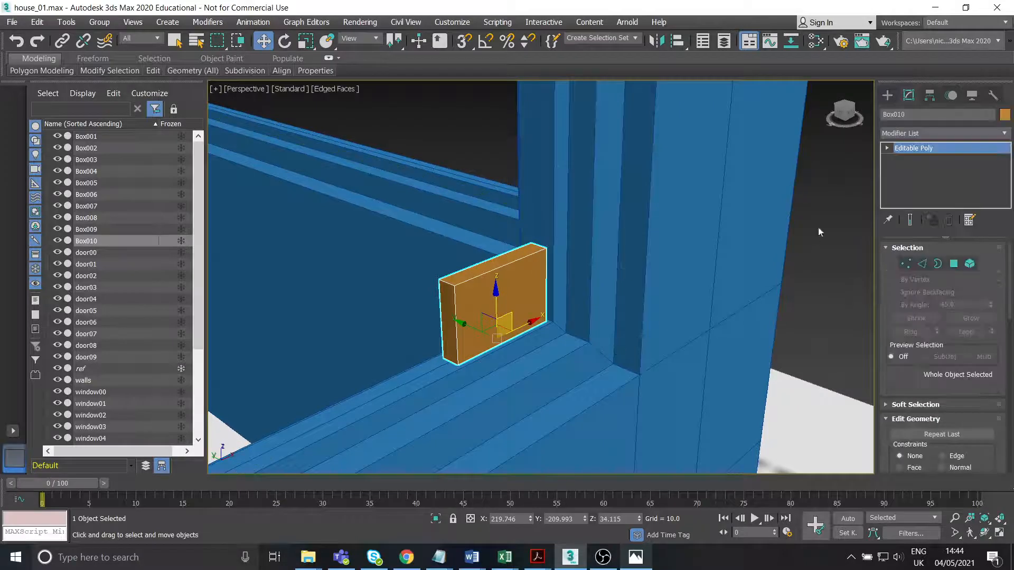
- Move Box010's top and side faces to the window frame edges so it fills the opening
click(910, 159)
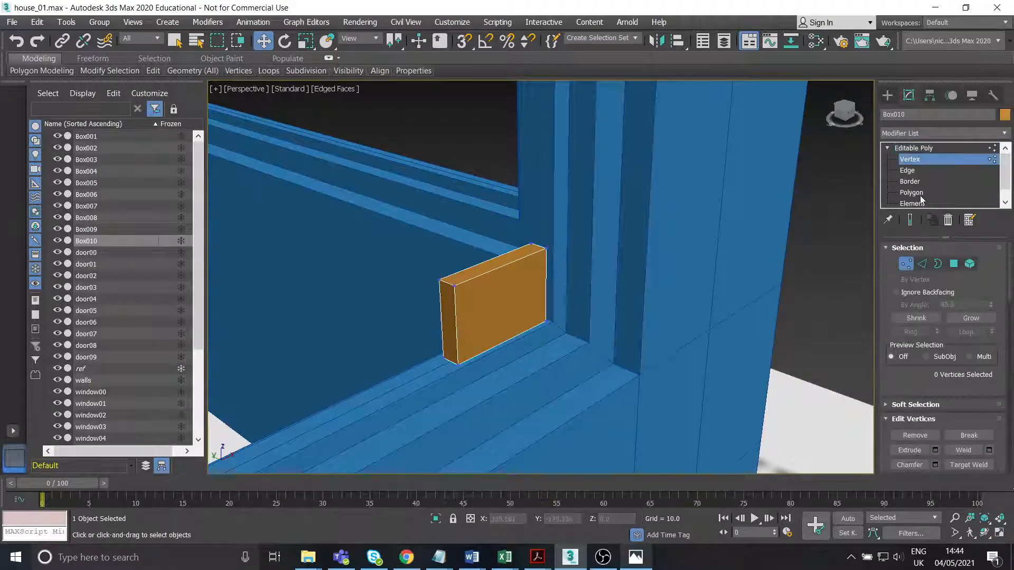
click(912, 192)
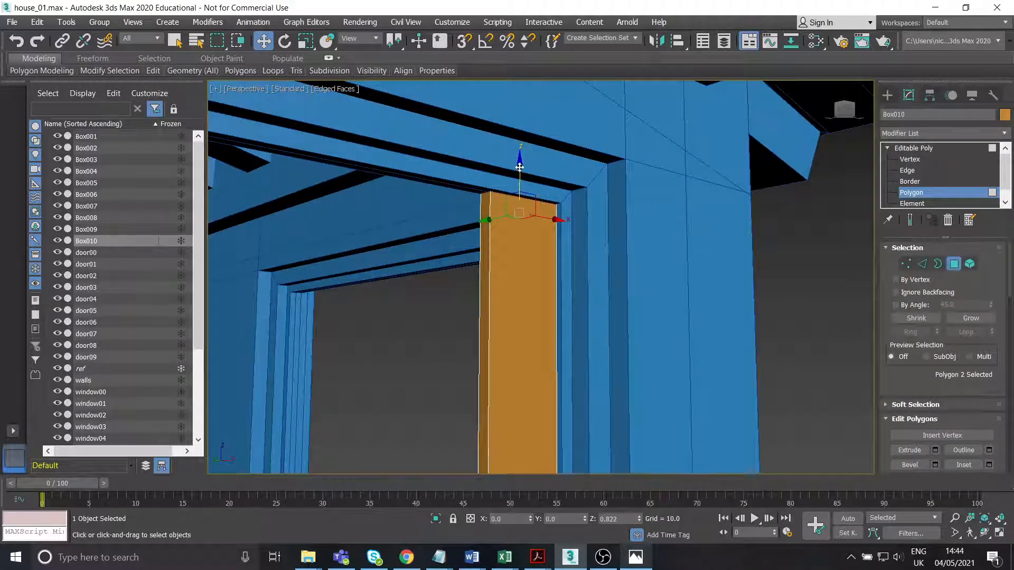
drag(520, 159, 520, 181)
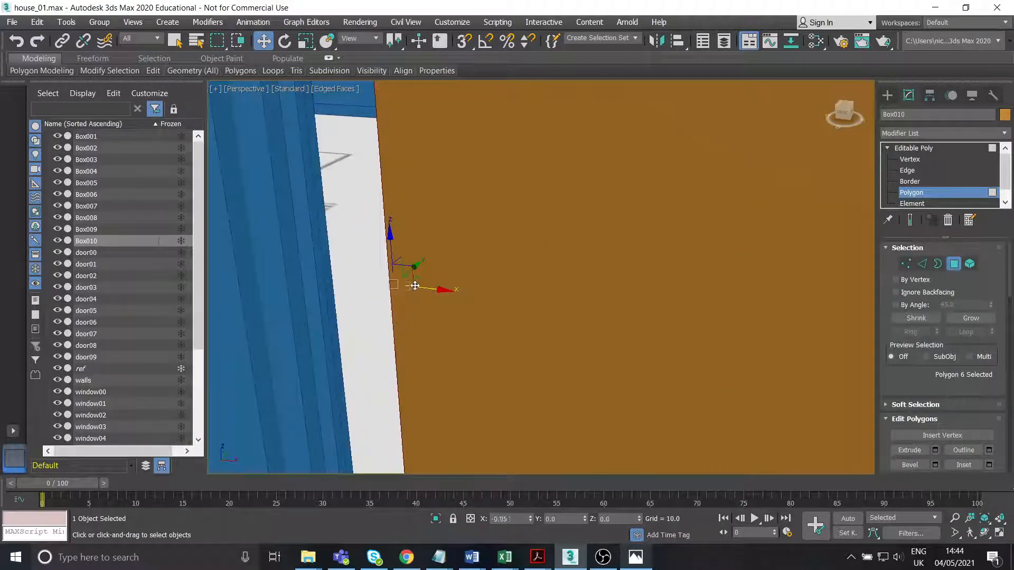
drag(414, 284, 358, 277)
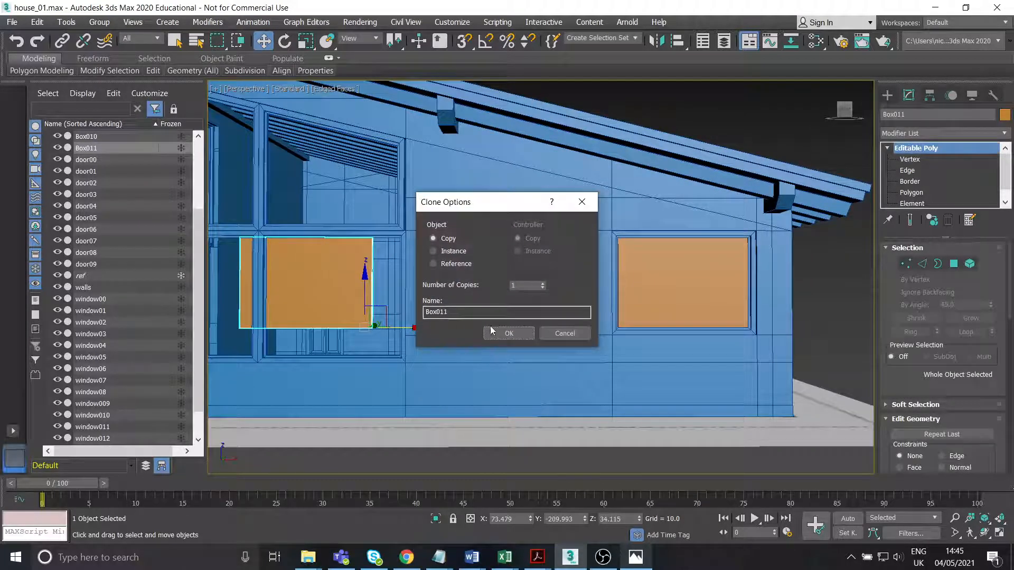
- Confirm the pane clone as a Copy and switch to Polygon level on Box011
click(508, 332)
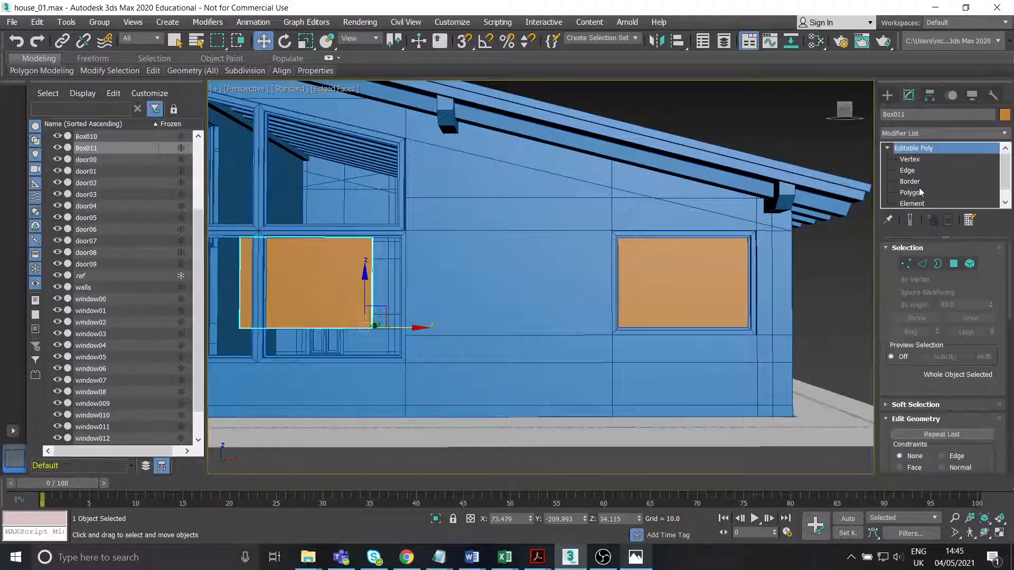
click(912, 192)
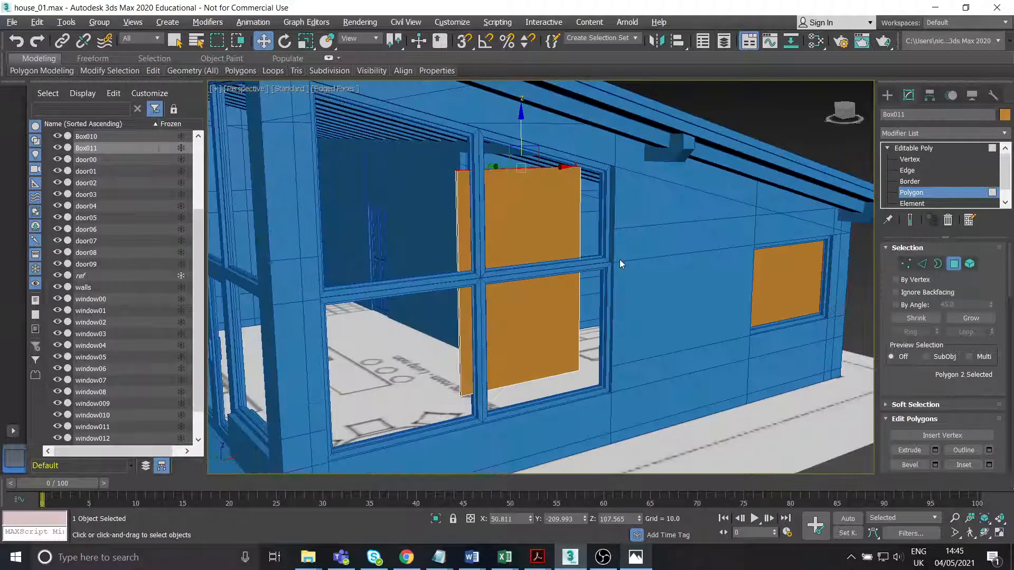
- Stretch Box011 across the four-part window and shape its top vertices to the sloped frame
scroll(down, 3)
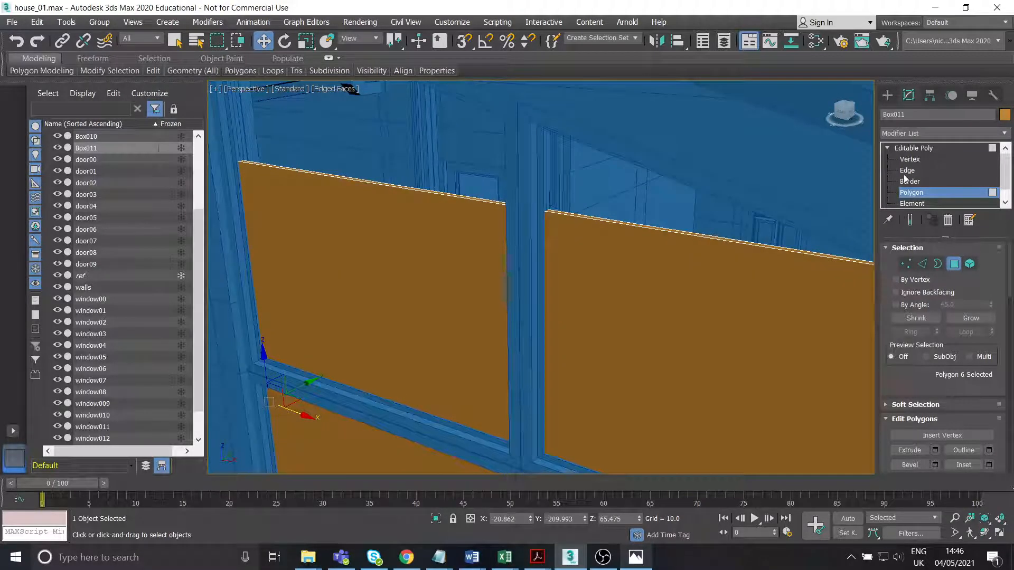
click(910, 160)
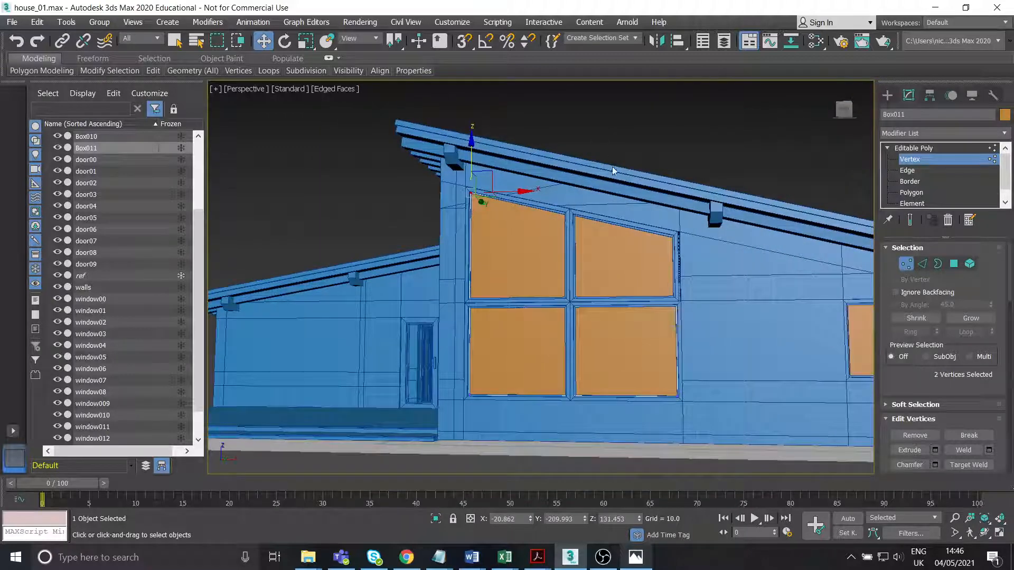
scroll(up, 3)
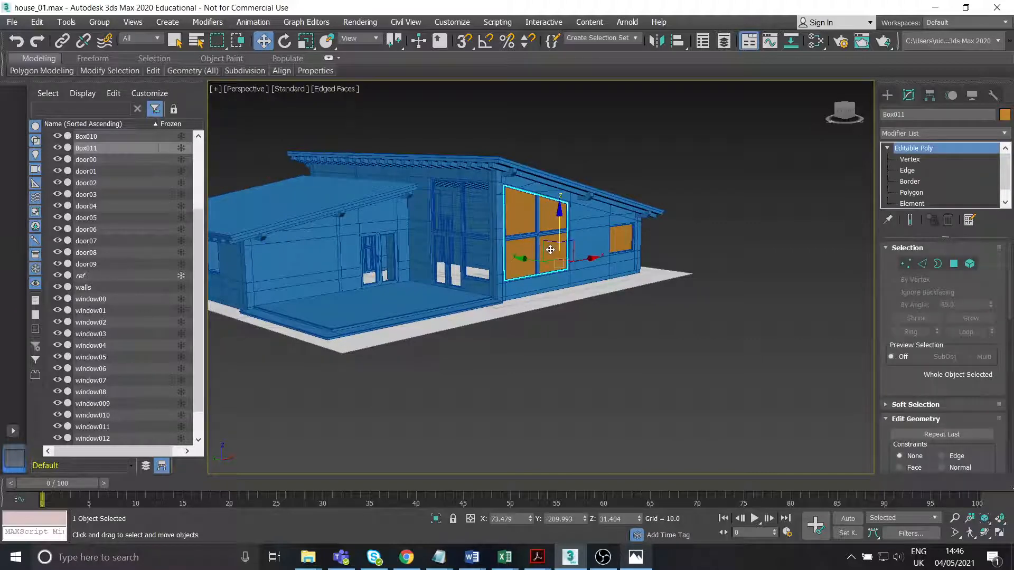
click(57, 148)
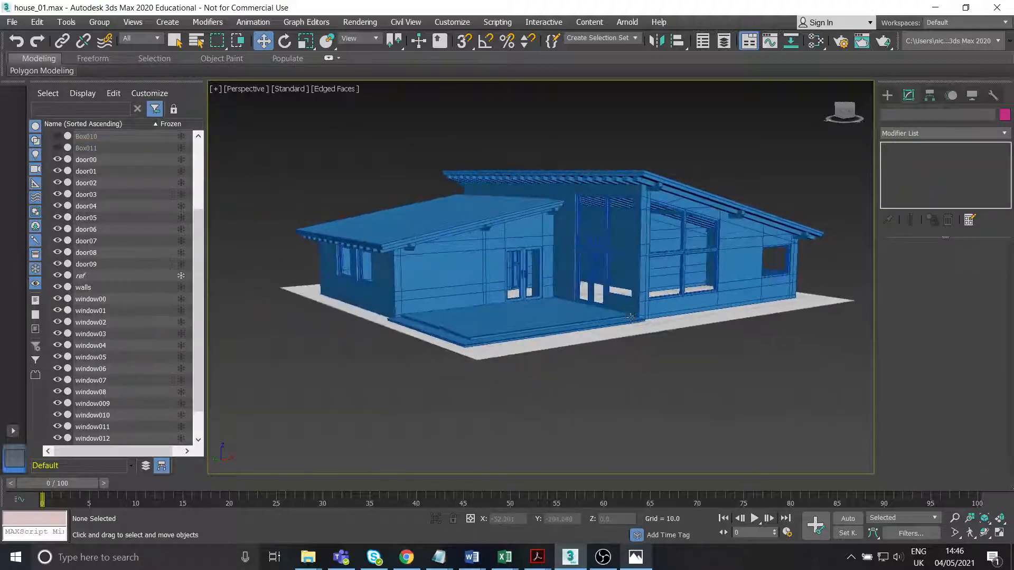
mouse_move(523, 271)
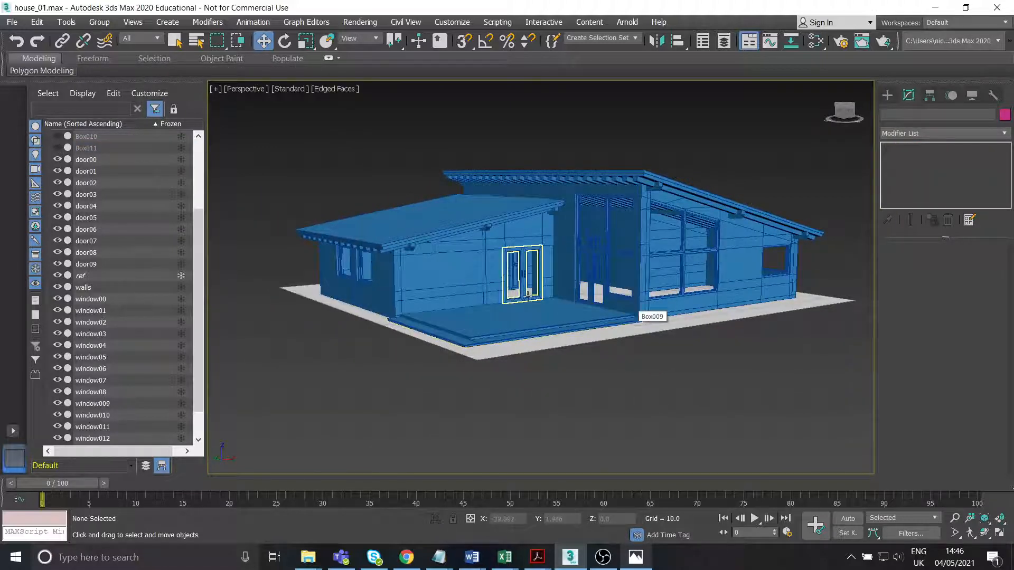
- Orbit and zoom around the house to inspect the empty window openings
drag(528, 277, 622, 349)
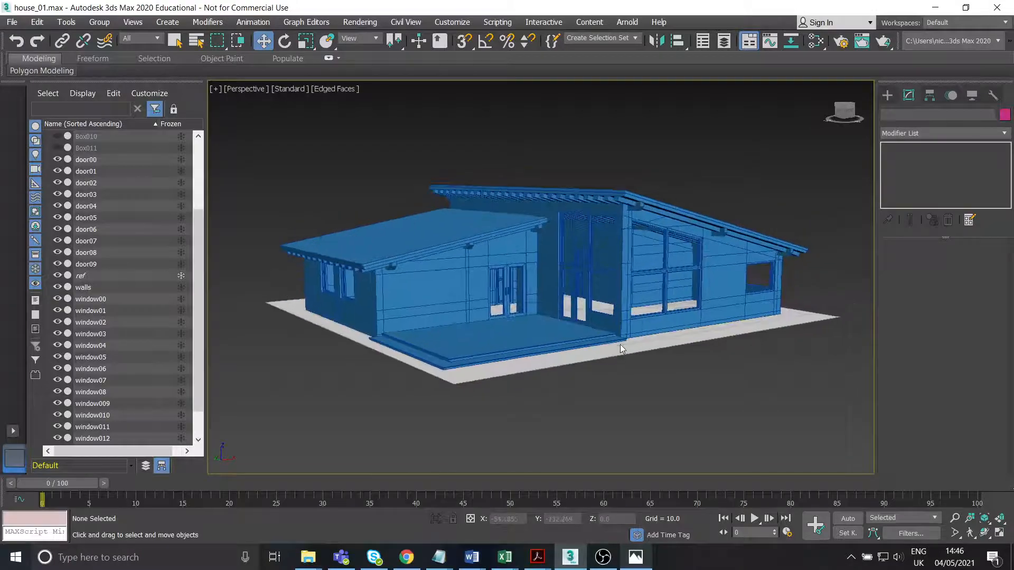
drag(622, 350, 637, 314)
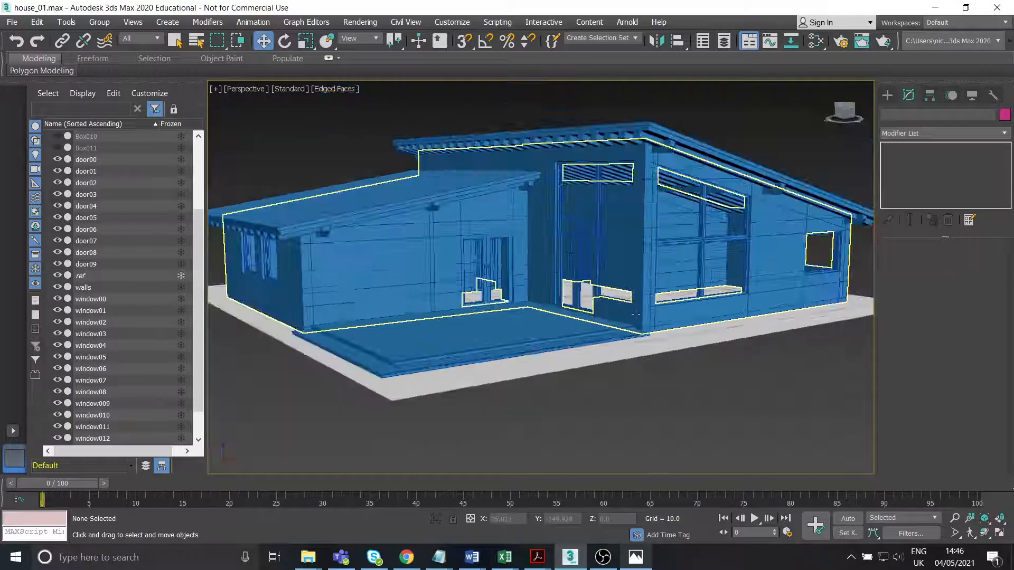